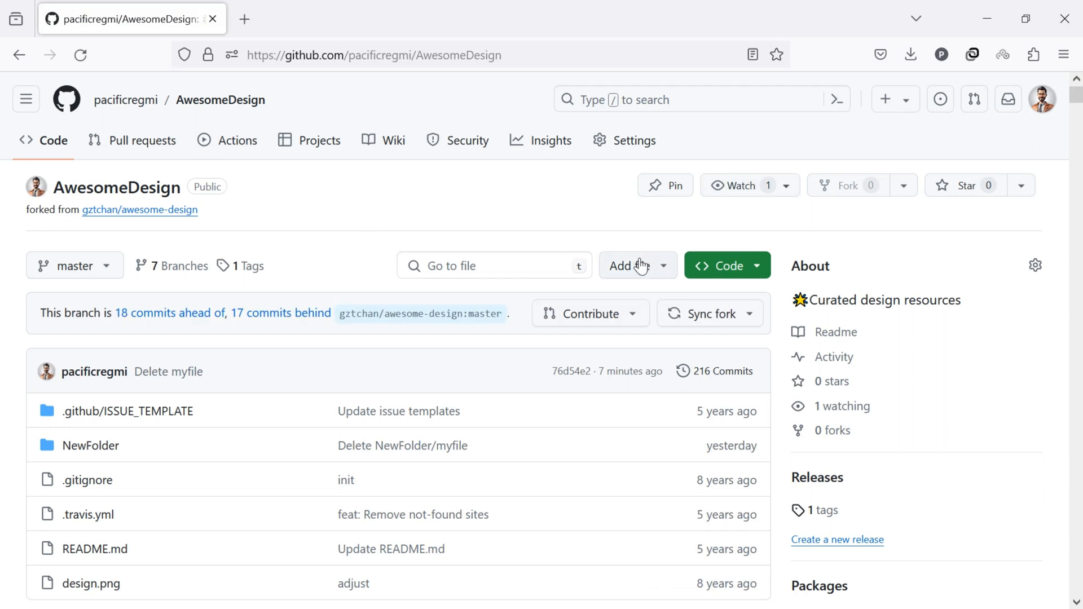
Step: Open the AwesomeDesign Add file upload page and start choosing files from the computer
click(621, 265)
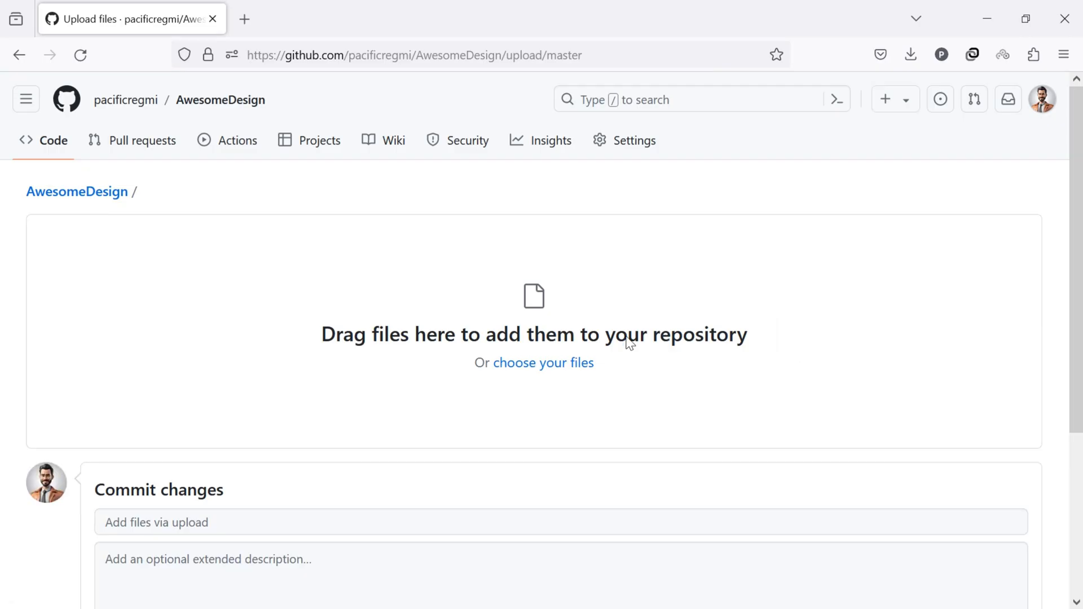
mouse_move(414, 358)
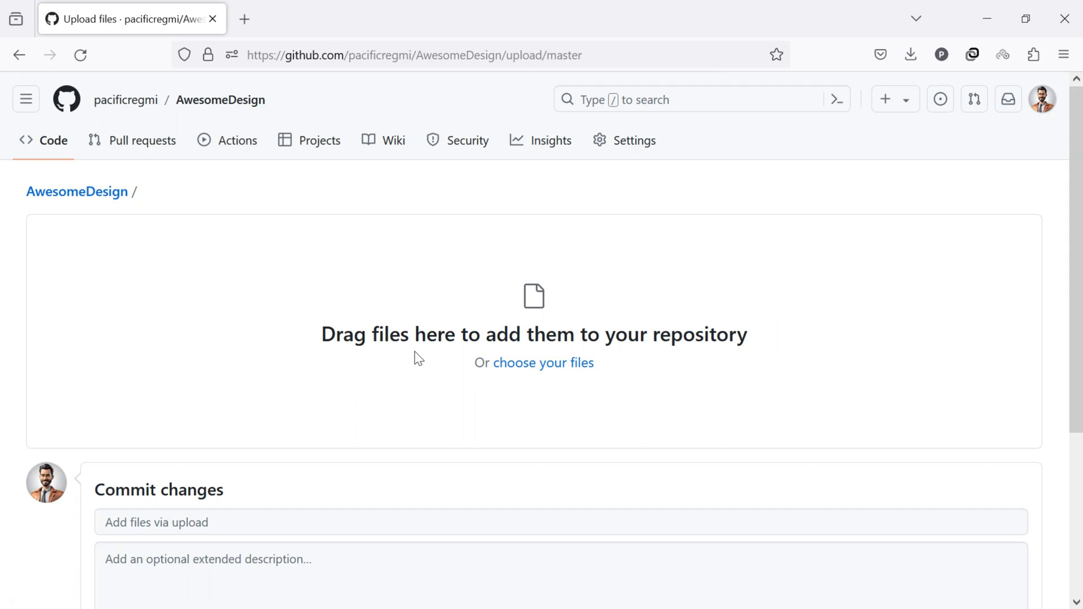
mouse_move(460, 384)
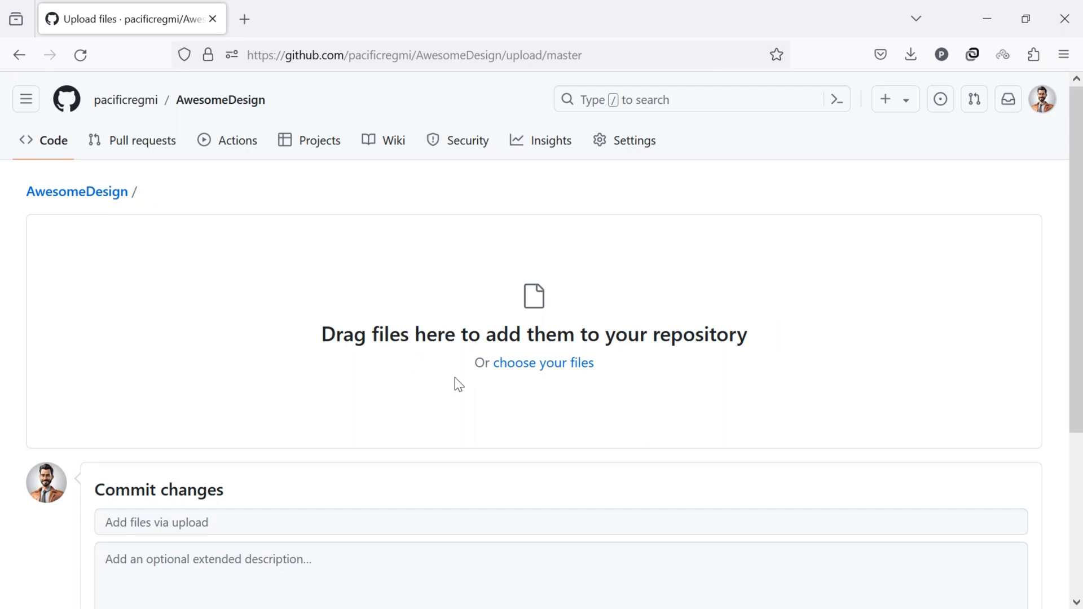
mouse_move(560, 374)
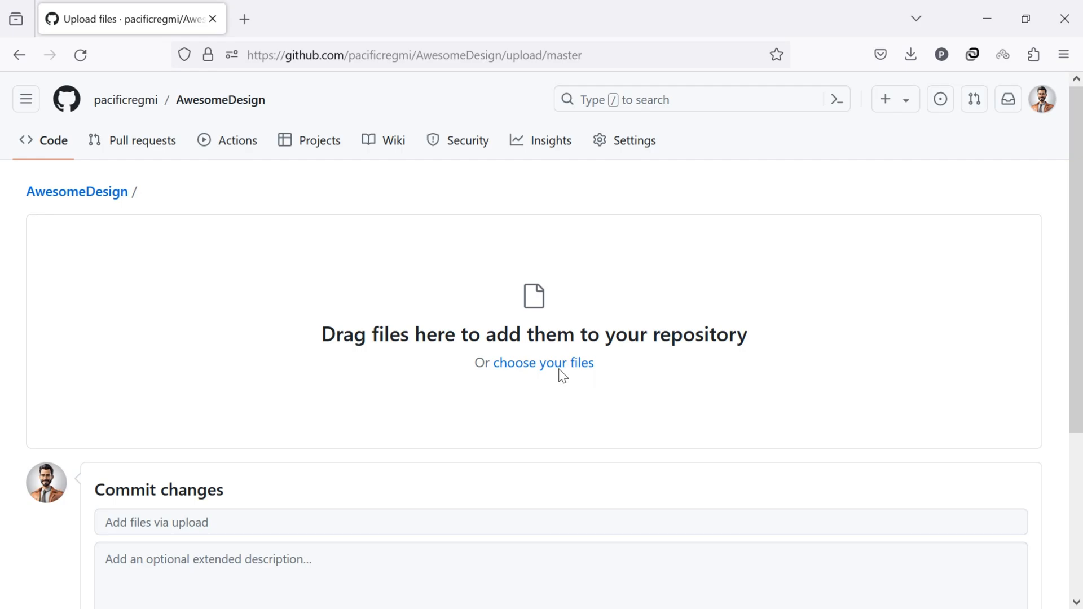
click(66, 99)
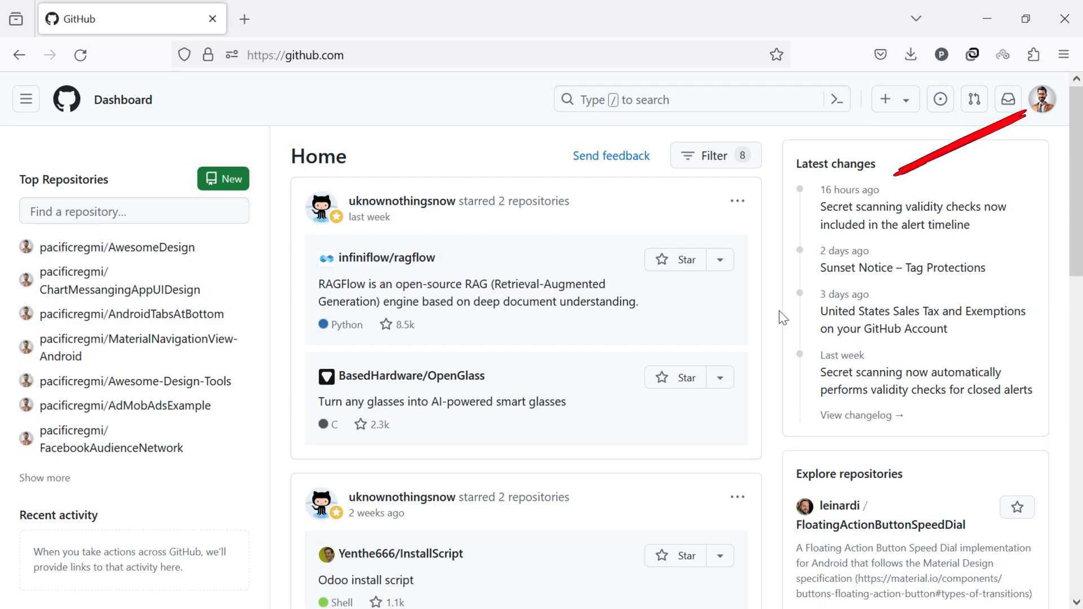
mouse_move(1056, 111)
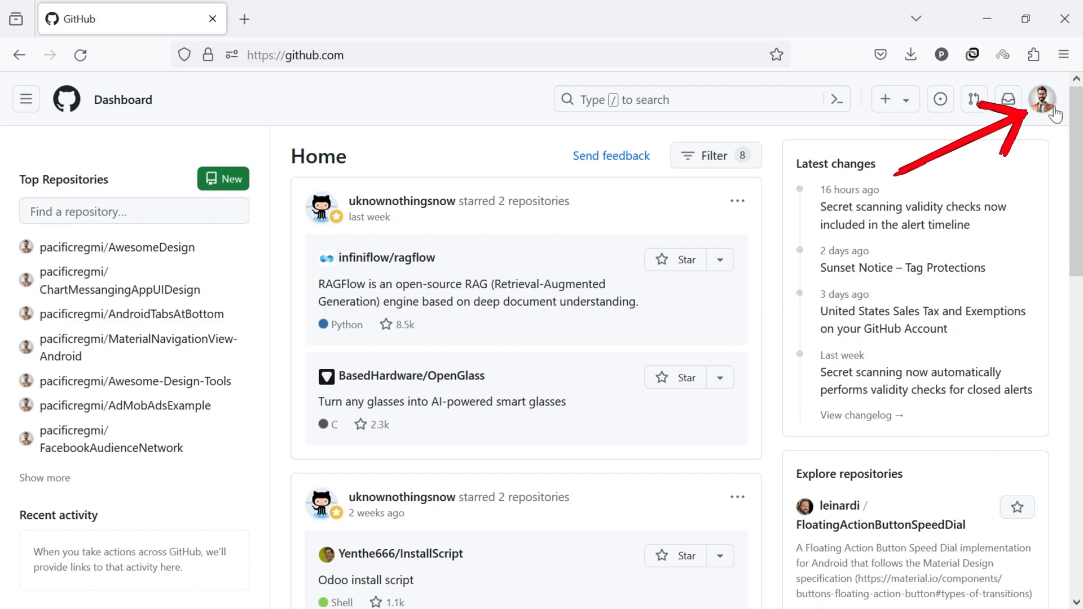
Step: Open the AwesomeDesign repository from the avatar menu's Your repositories list
click(1043, 98)
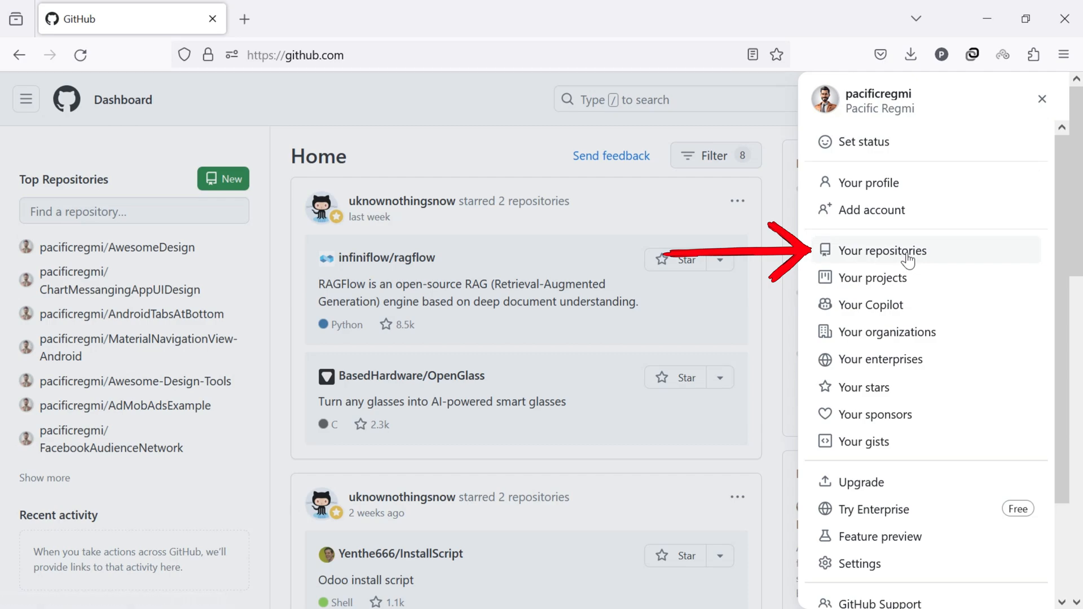
click(881, 249)
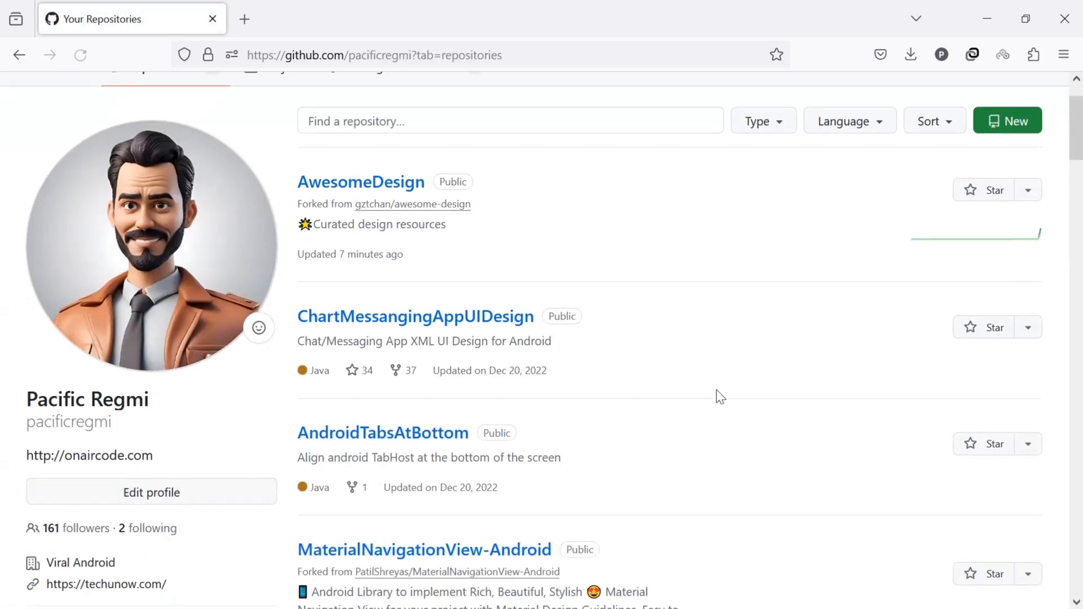
scroll(up, 3)
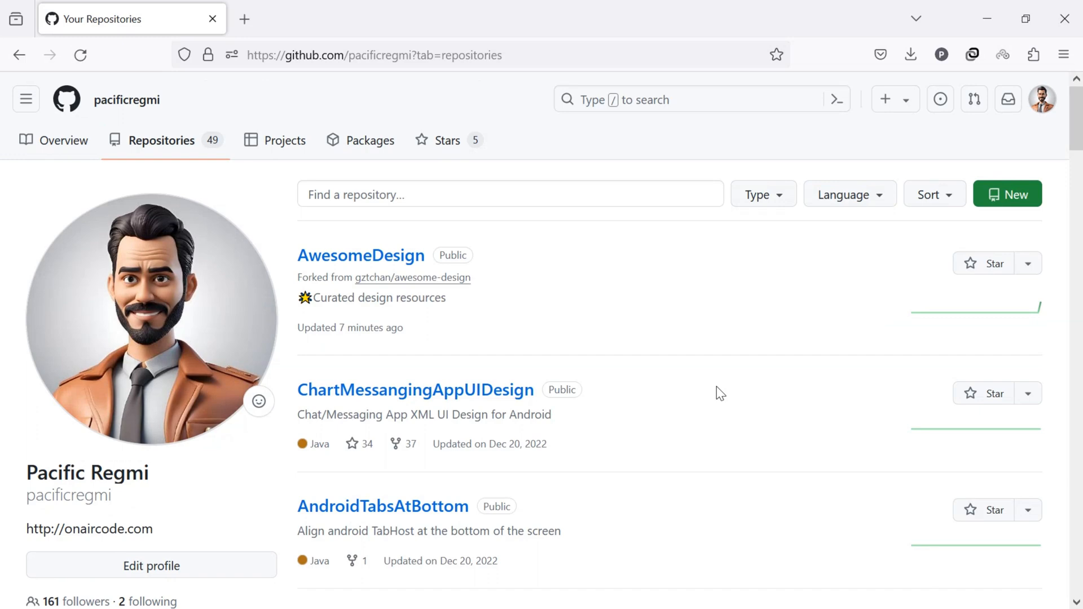
mouse_move(731, 360)
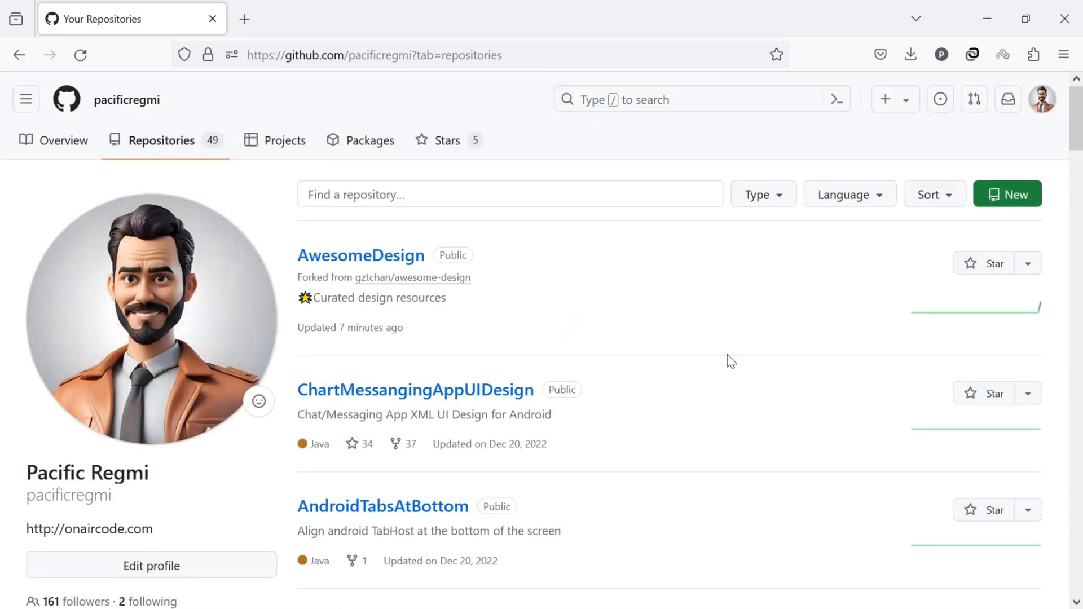
click(360, 255)
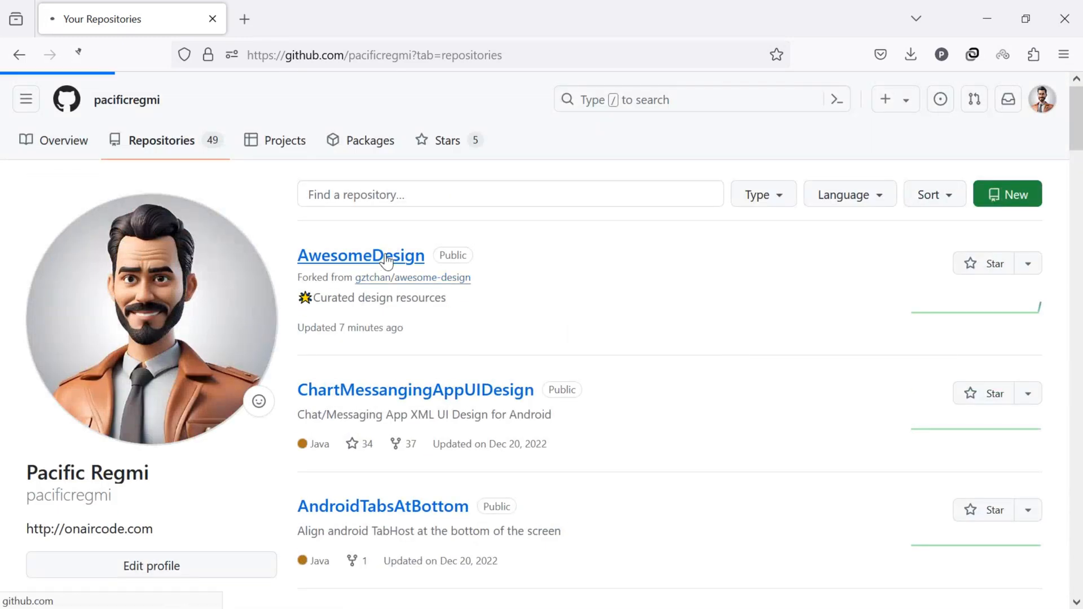
click(360, 255)
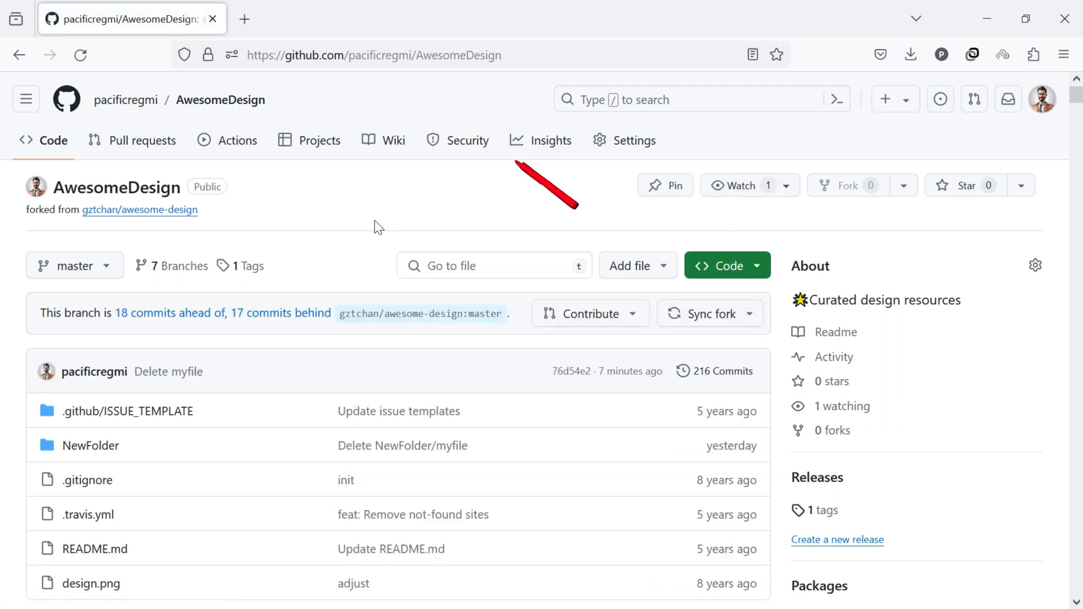
mouse_move(628, 265)
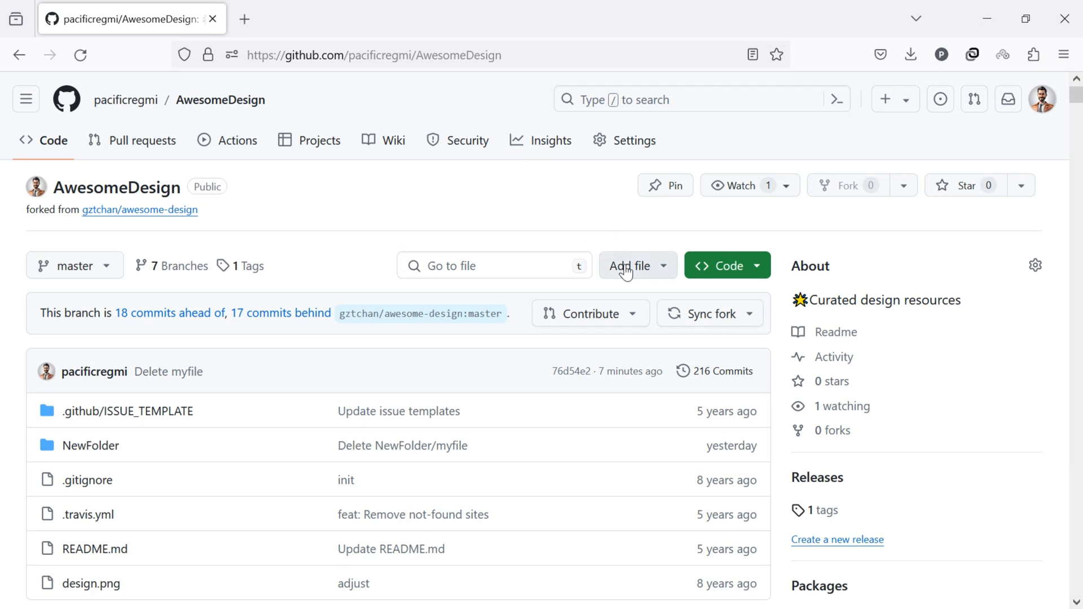
Step: Show the Add file dropdown with its Create new file and Upload files options
click(631, 265)
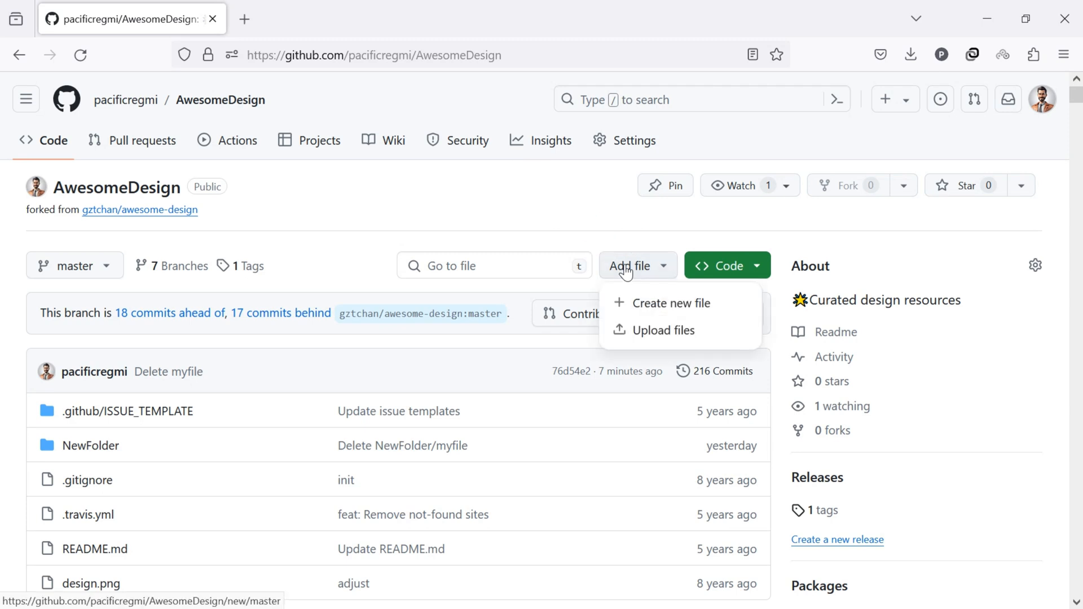
mouse_move(673, 303)
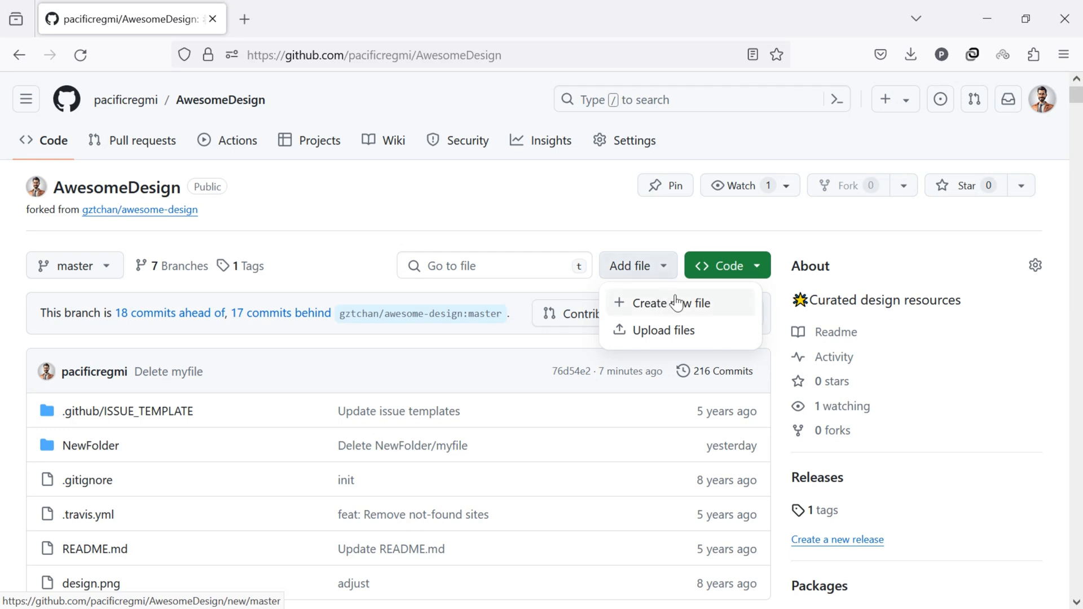
mouse_move(680, 330)
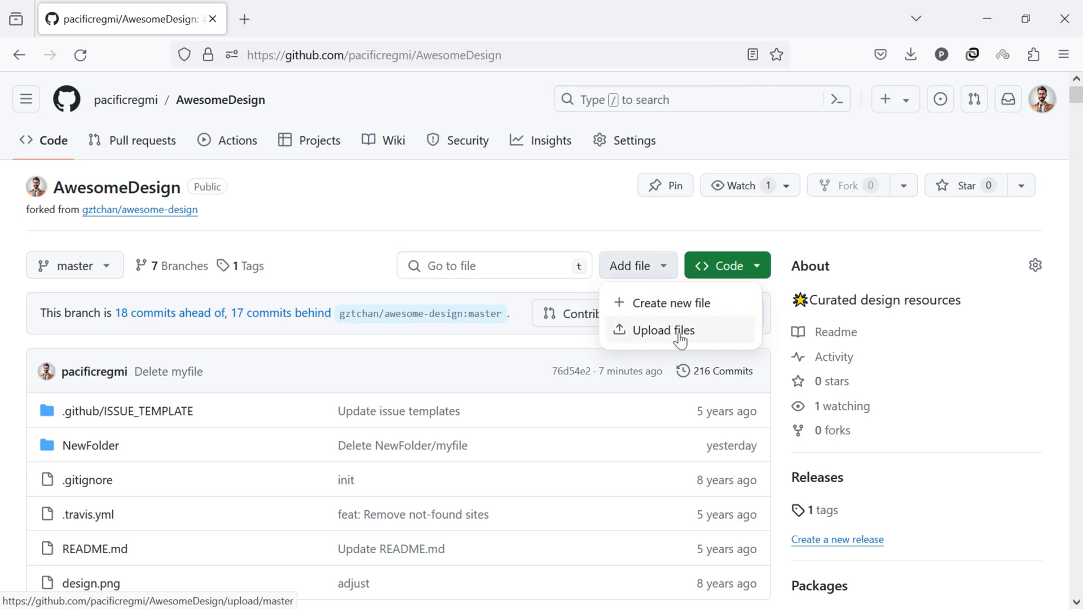
mouse_move(674, 302)
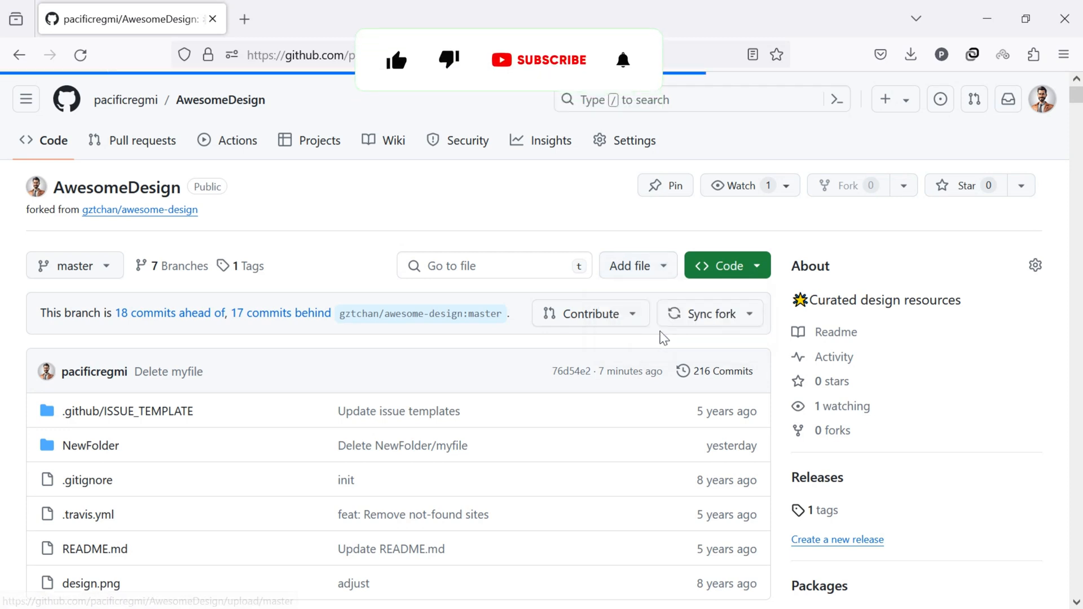
Step: Select new file.txt on the upload page and commit it directly to master
click(634, 265)
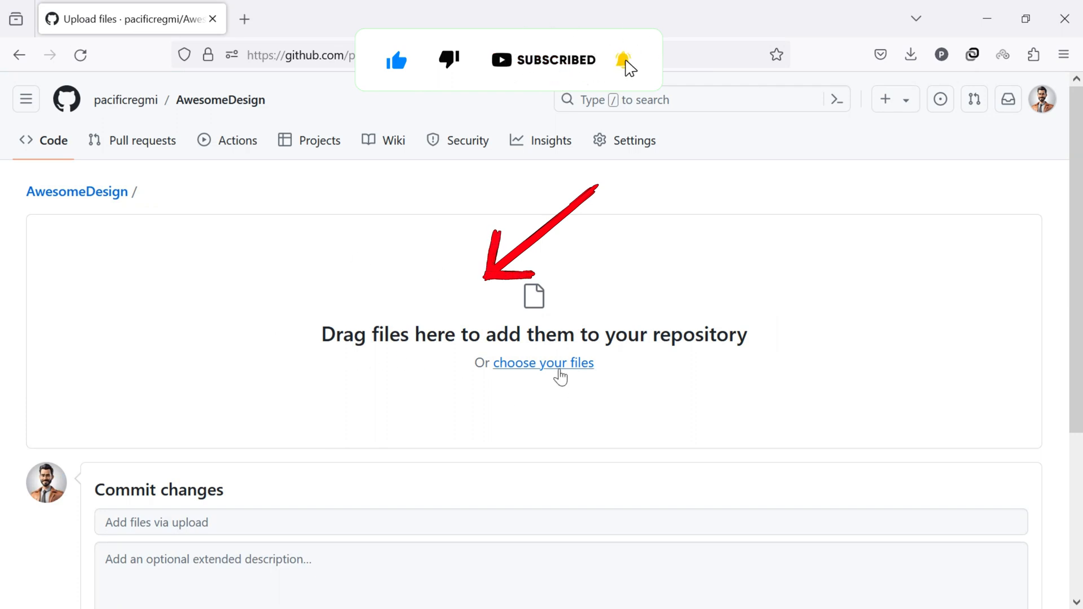
click(543, 362)
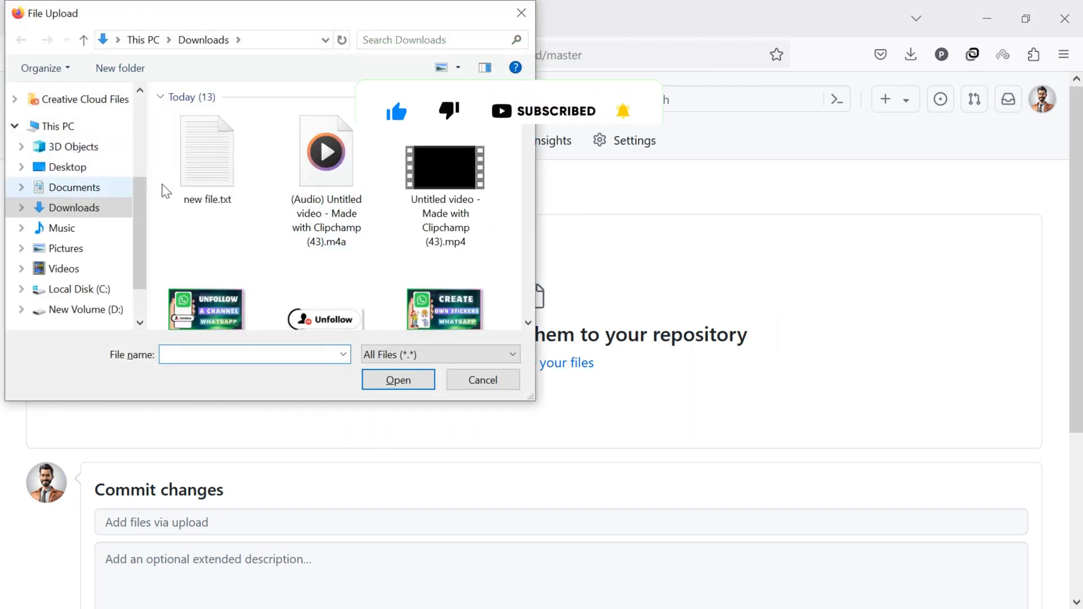
click(398, 379)
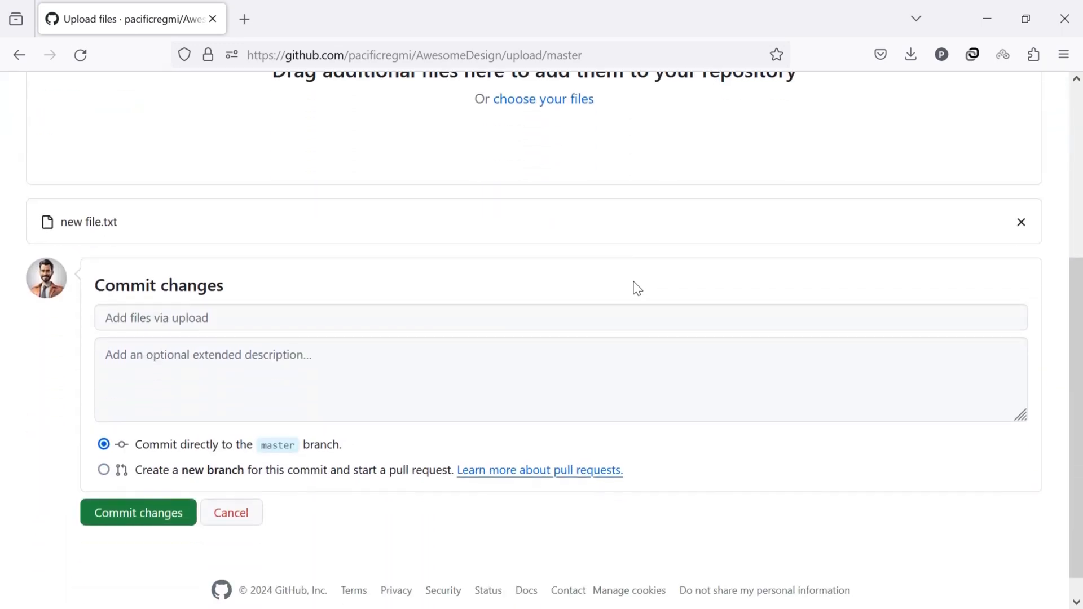
click(137, 513)
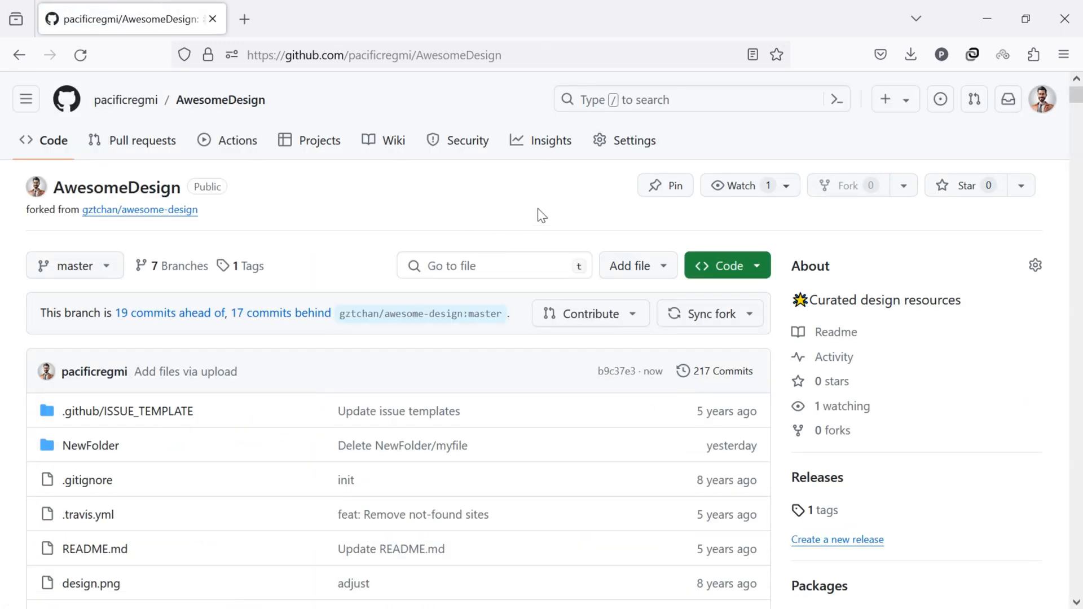
Step: Start a new file named 'myFile' with the single line 'Content here'
click(629, 265)
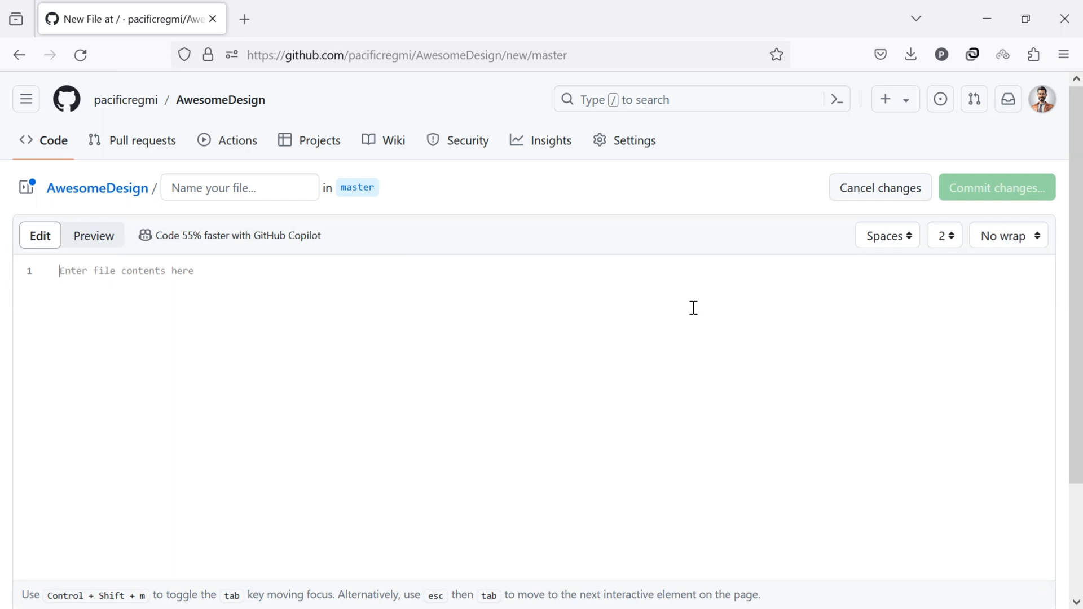
click(240, 187)
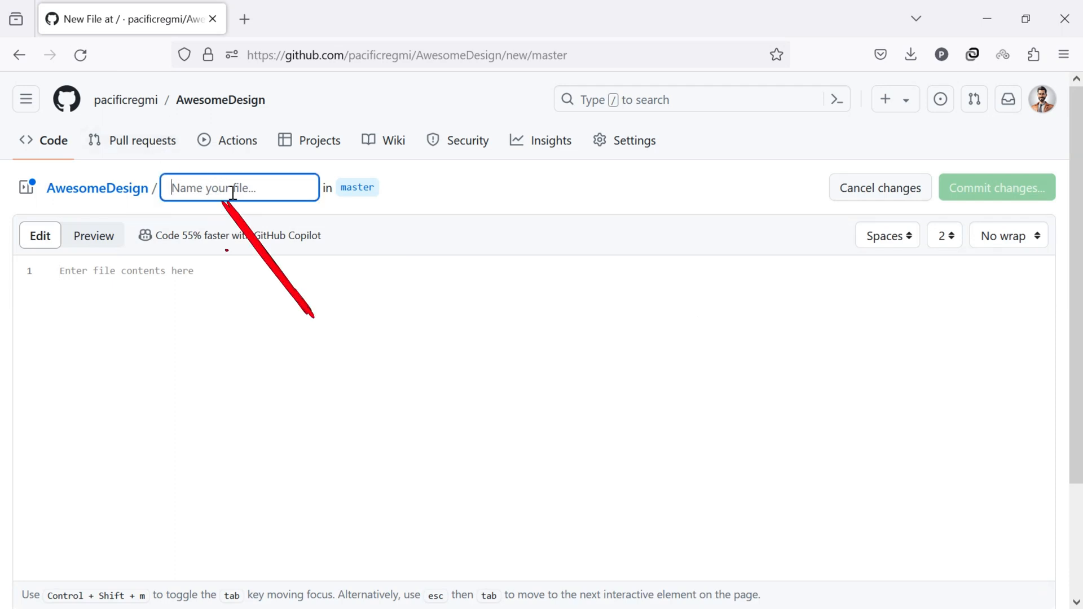
text(myFi)
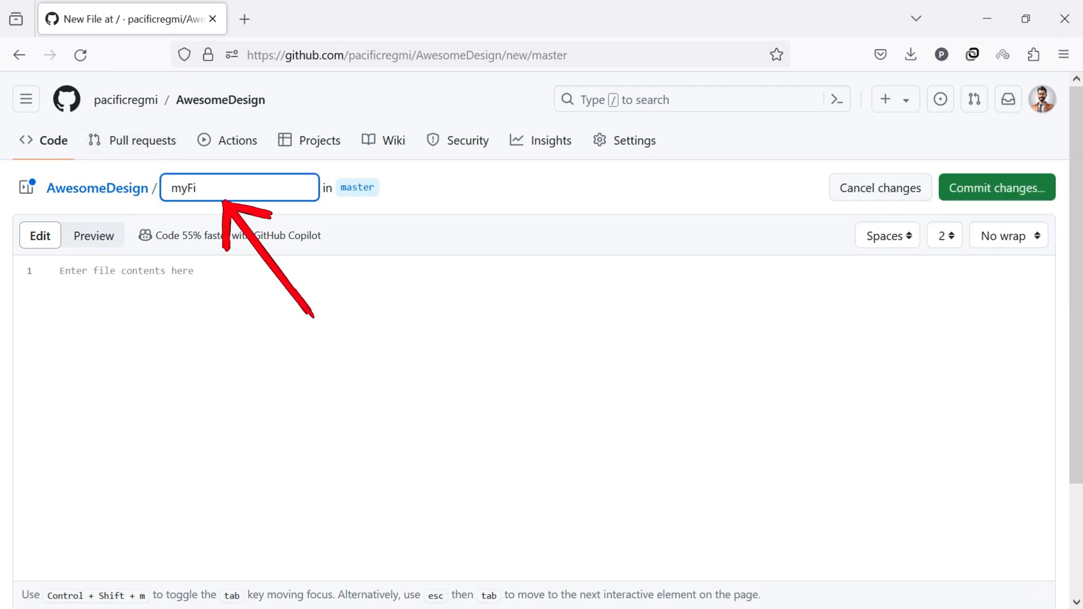
text(le)
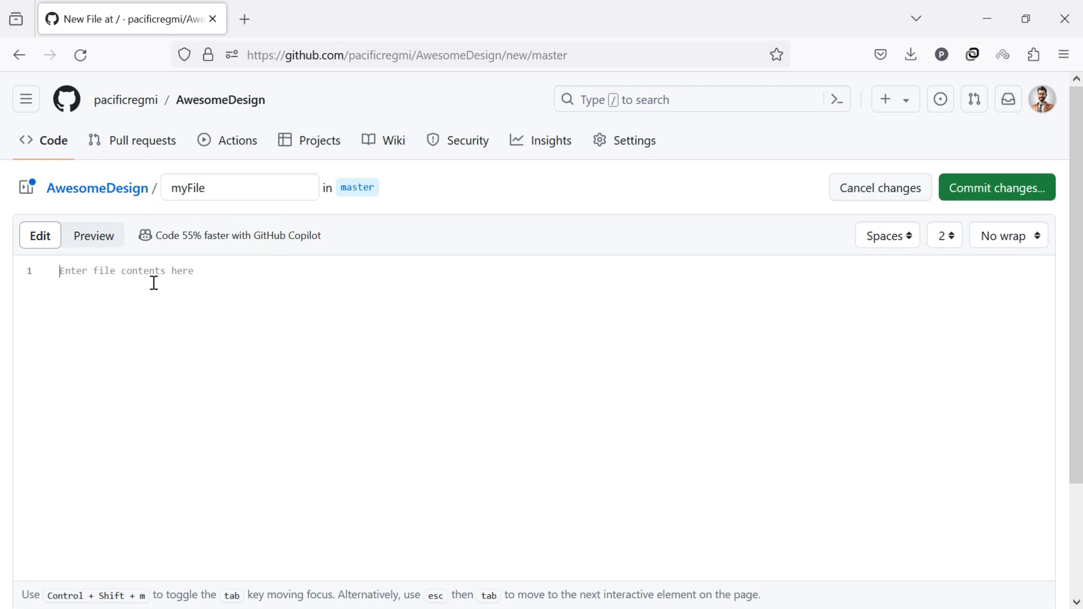
text(Content he)
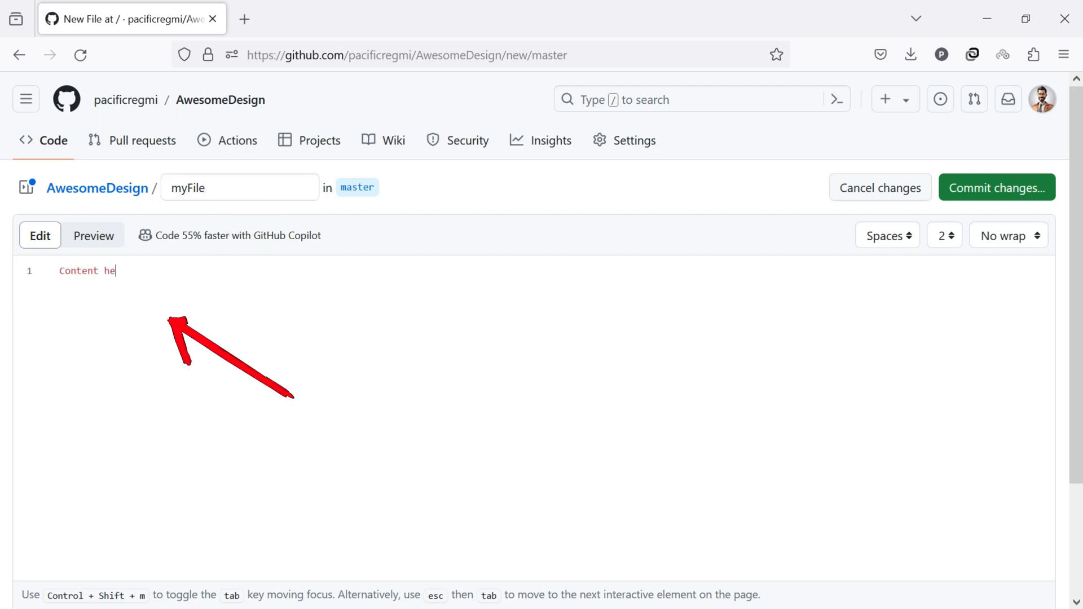
text(re)
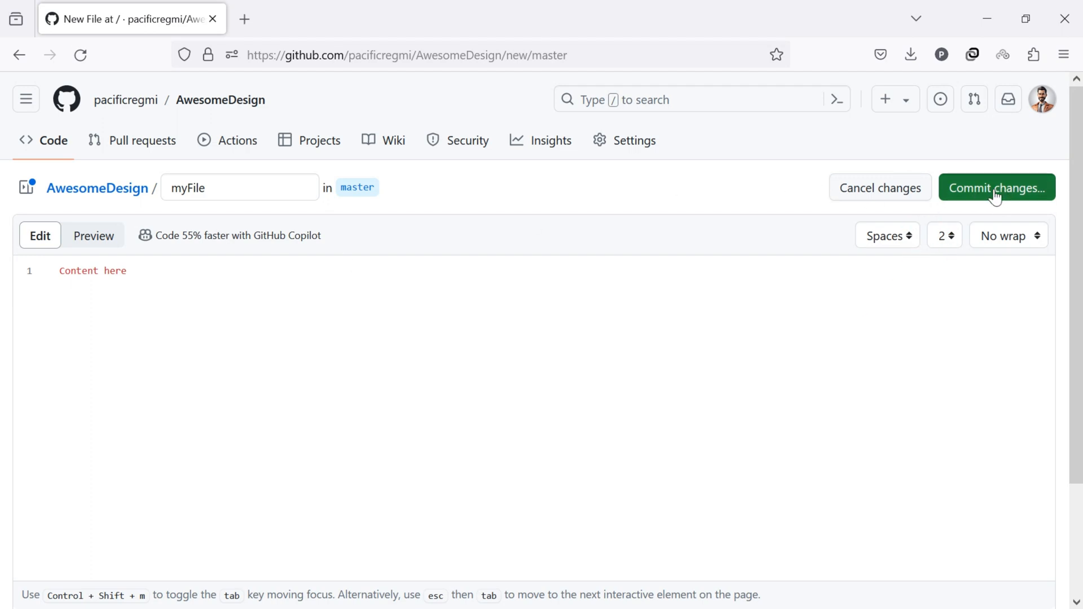
Step: Commit myFile directly to master as 'Create myFile' and return to the file list
click(996, 187)
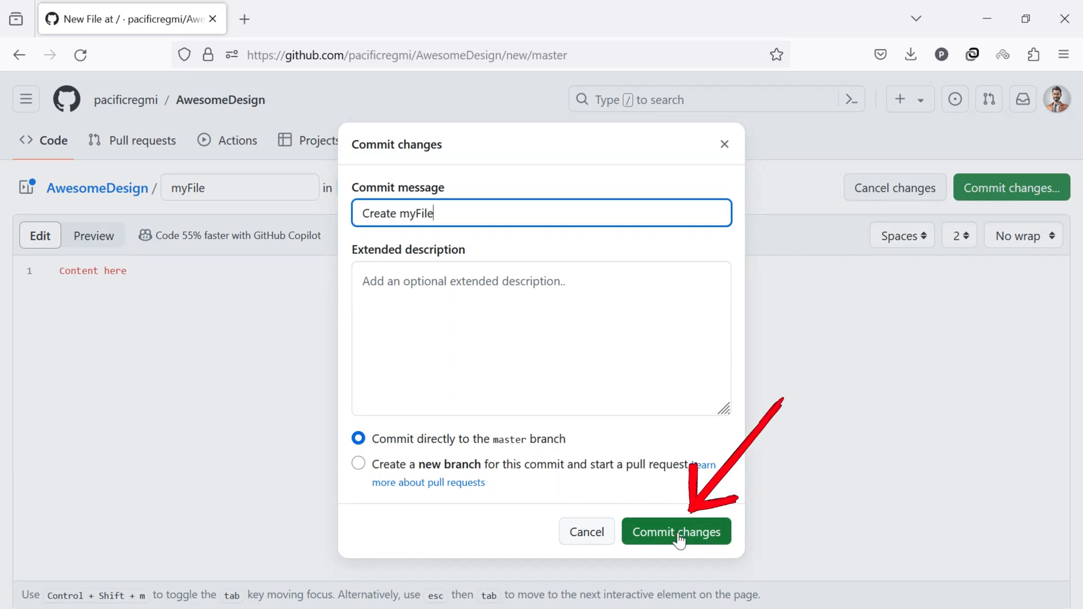
click(675, 532)
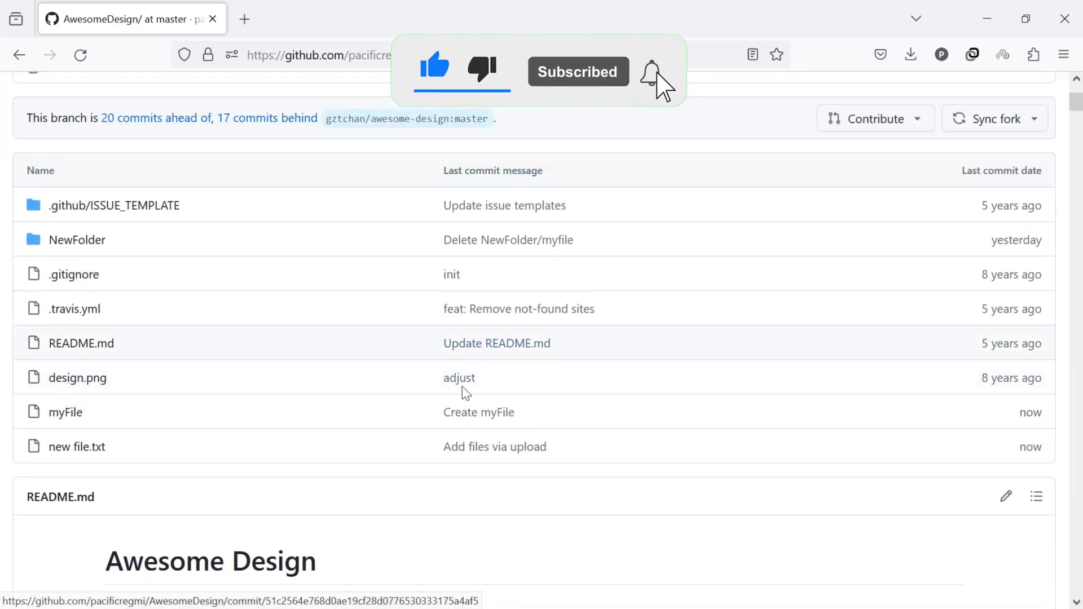
click(649, 71)
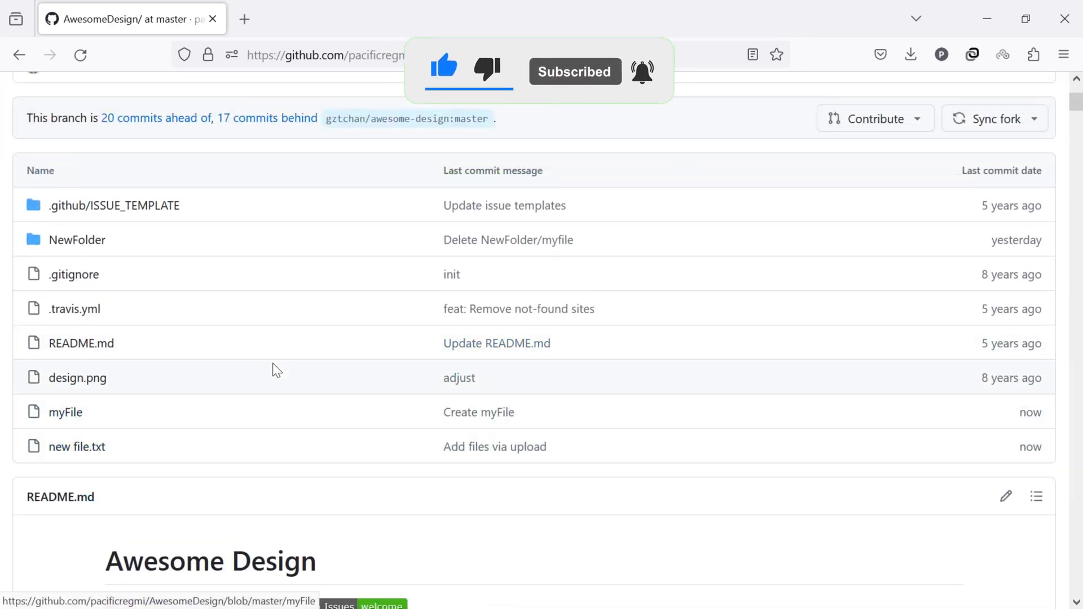